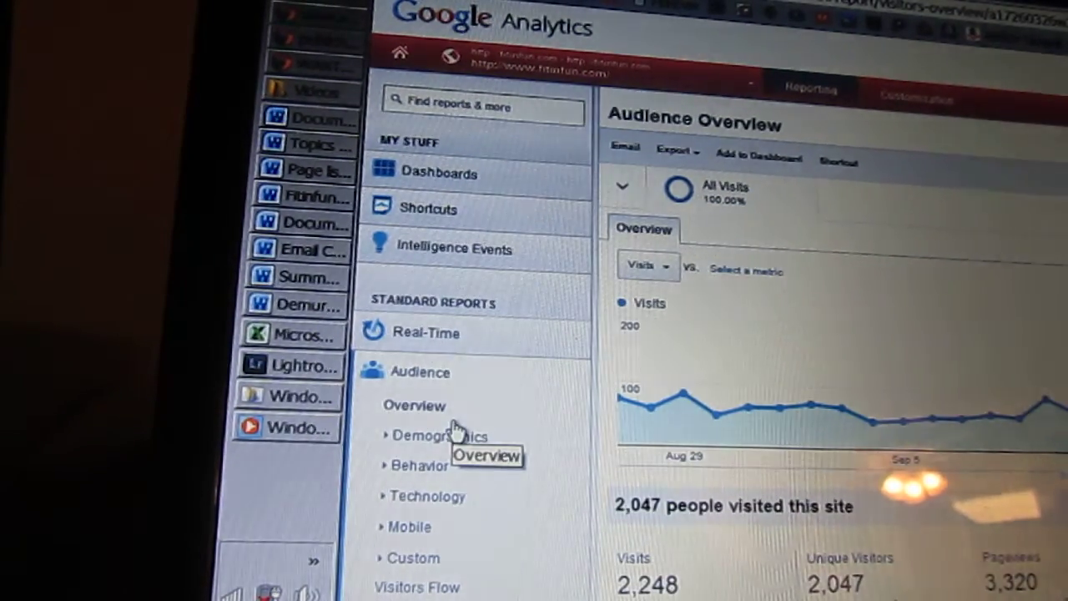
# Go to the Audience > Demographics > Location report of visitor countries
pyautogui.scroll(-3)
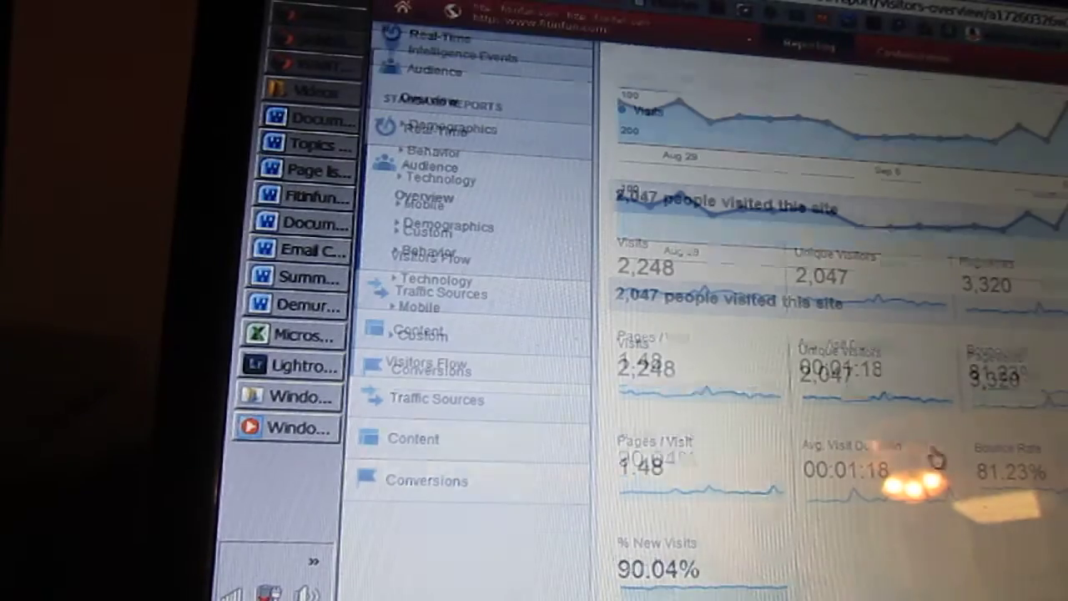
pyautogui.scroll(-3)
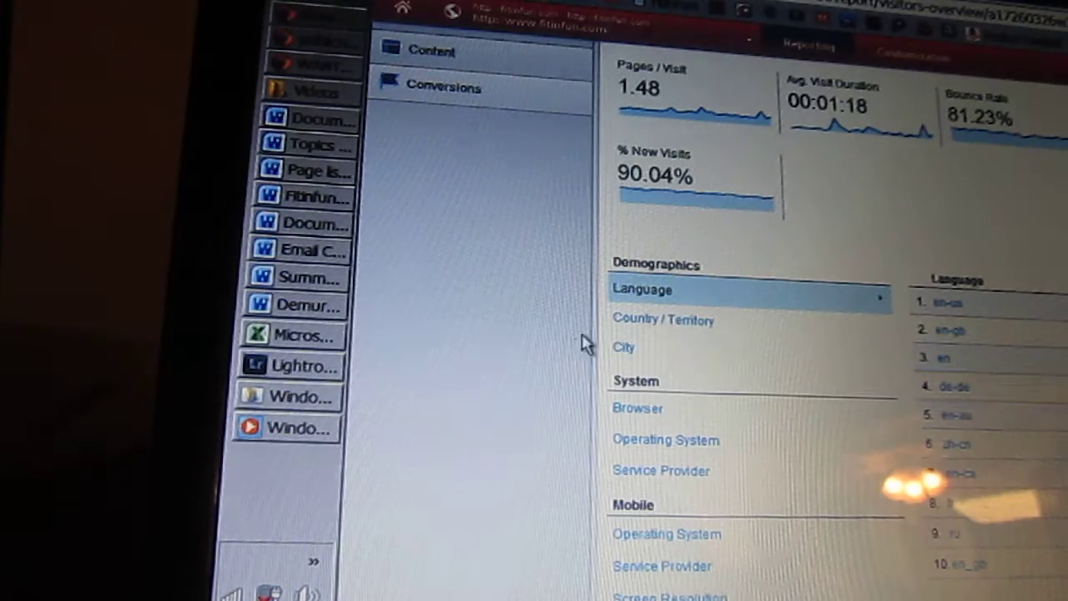
pyautogui.moveTo(999, 405)
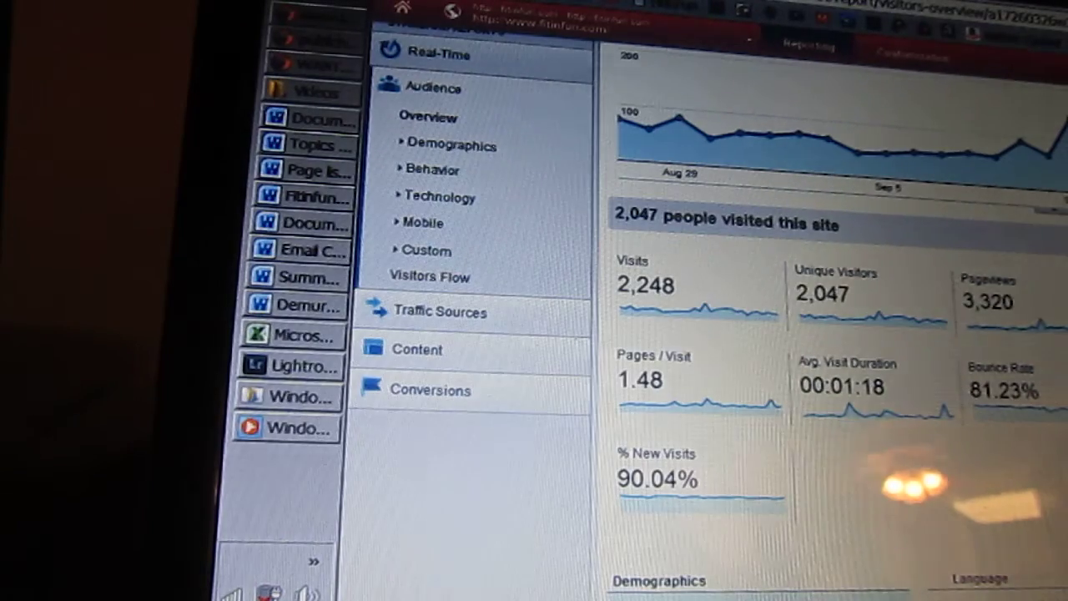
pyautogui.click(429, 490)
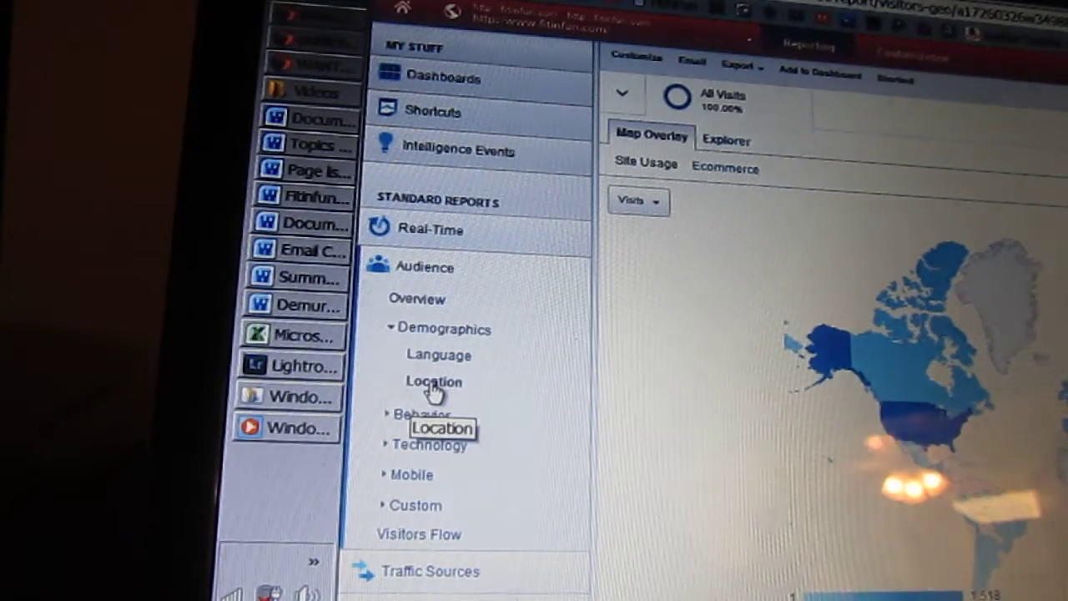
pyautogui.click(434, 381)
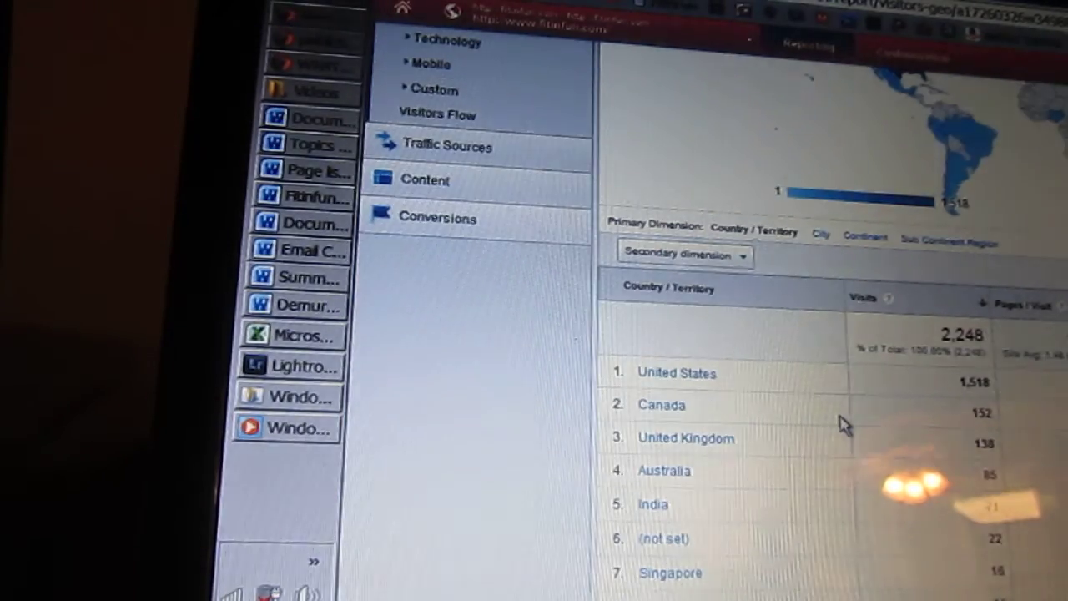
# Review the country table and switch its primary dimension to City
pyautogui.scroll(-3)
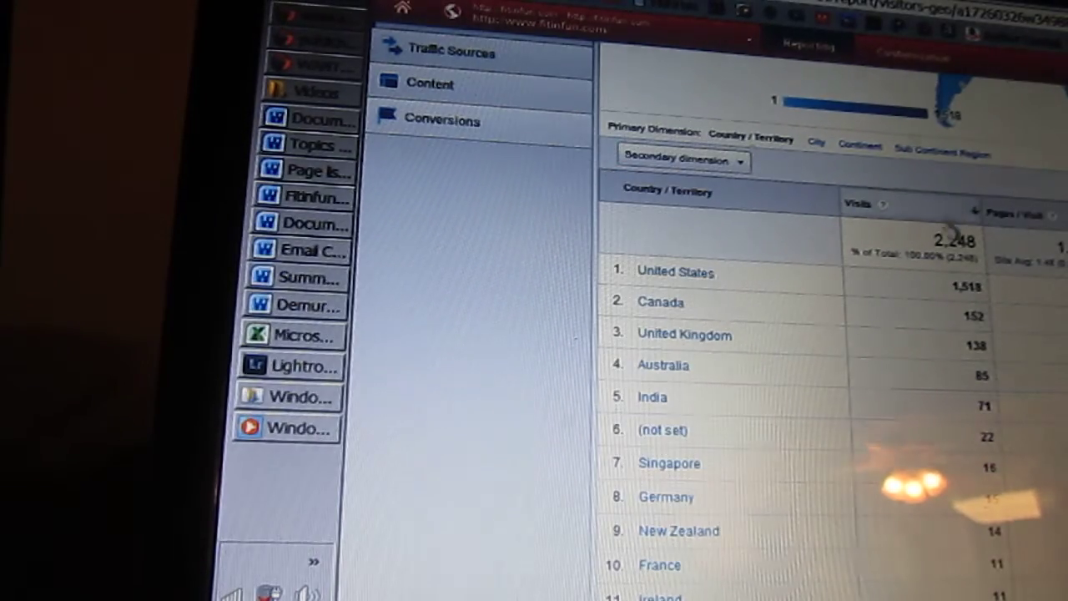
pyautogui.moveTo(960, 407)
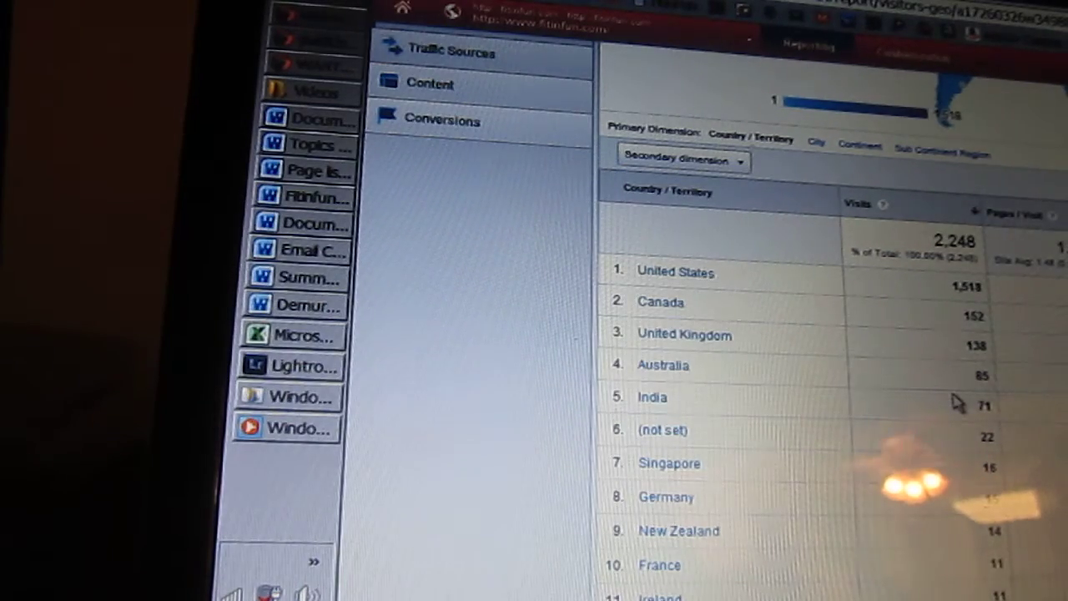
pyautogui.scroll(-3)
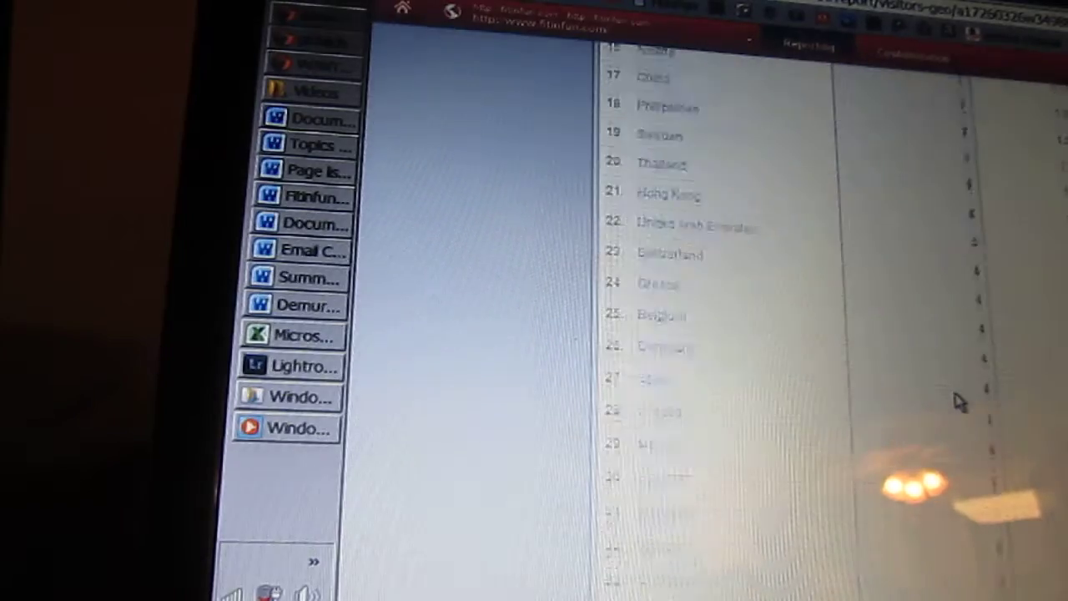
pyautogui.scroll(-3)
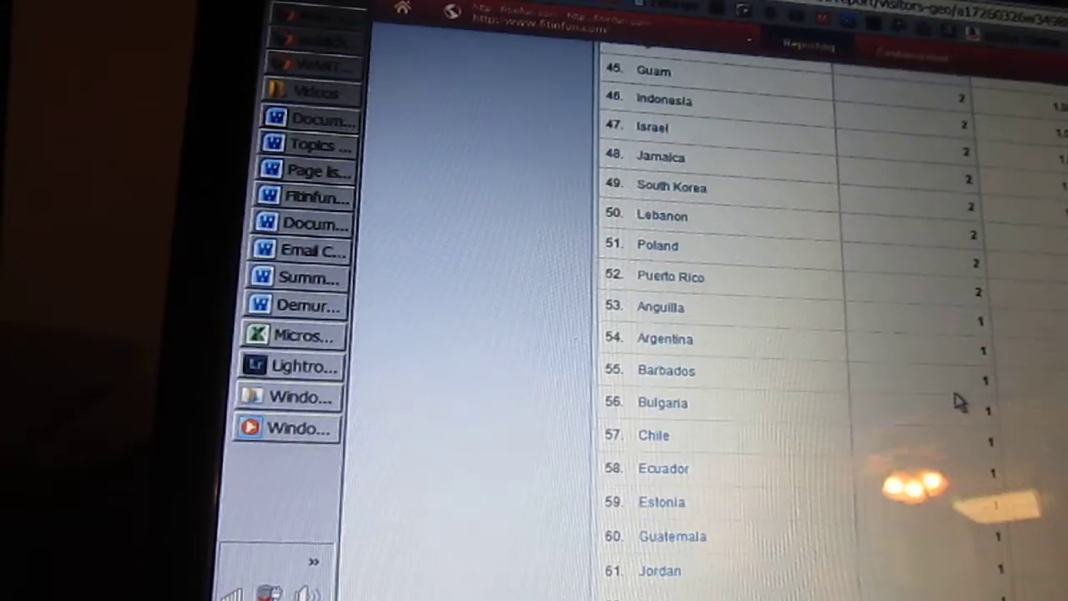
pyautogui.scroll(3)
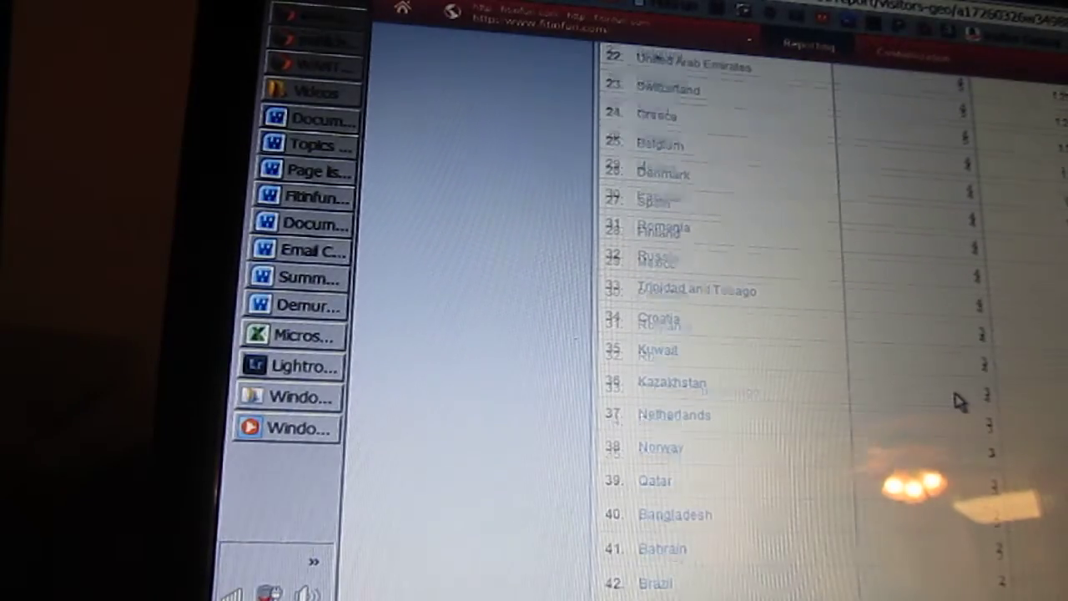
pyautogui.scroll(3)
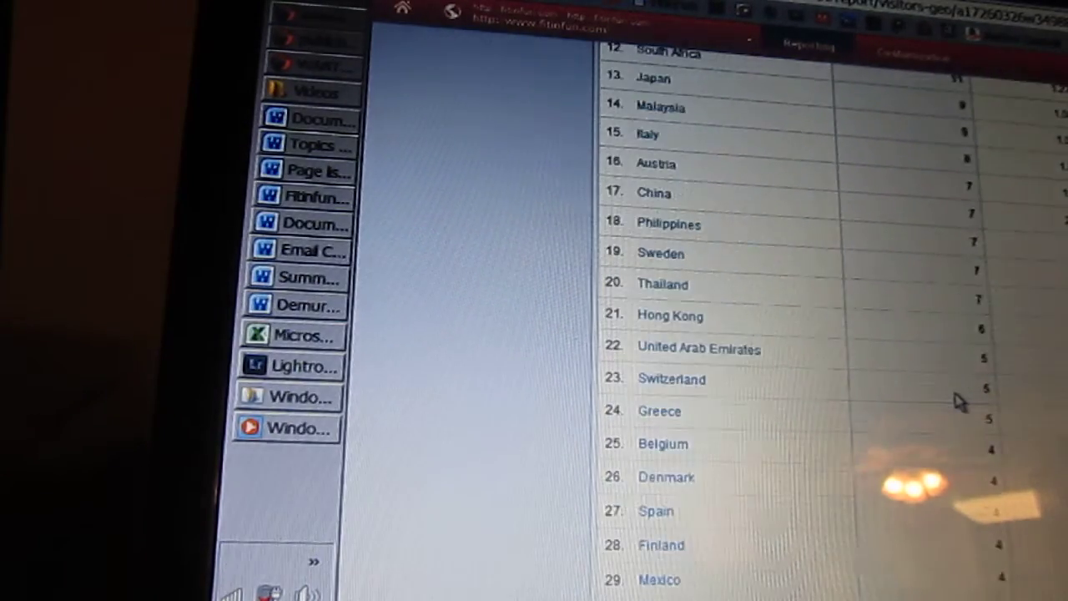
pyautogui.scroll(3)
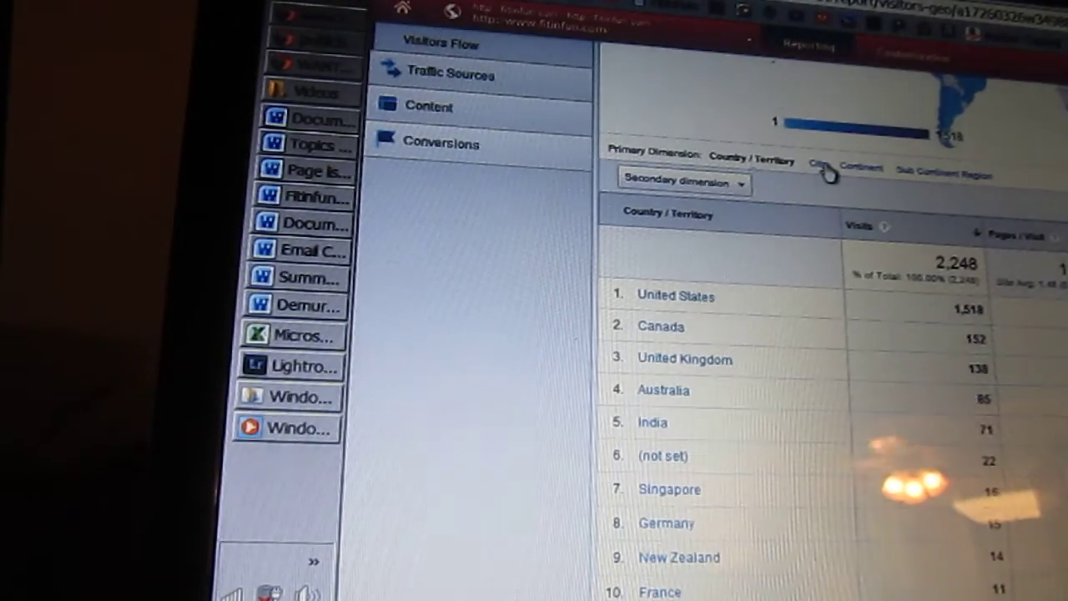
pyautogui.click(819, 165)
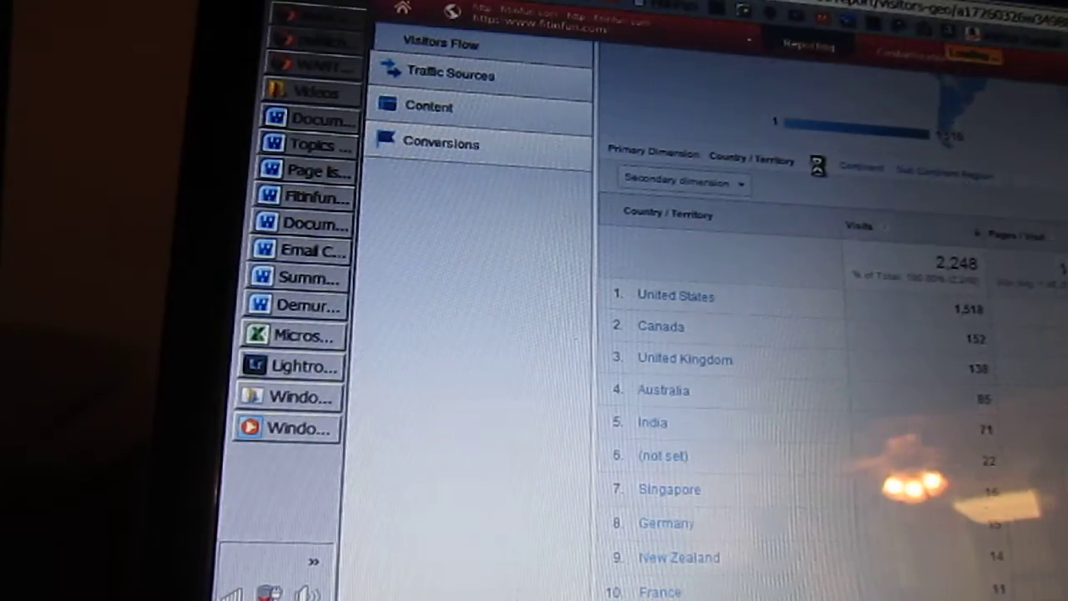
pyautogui.scroll(-3)
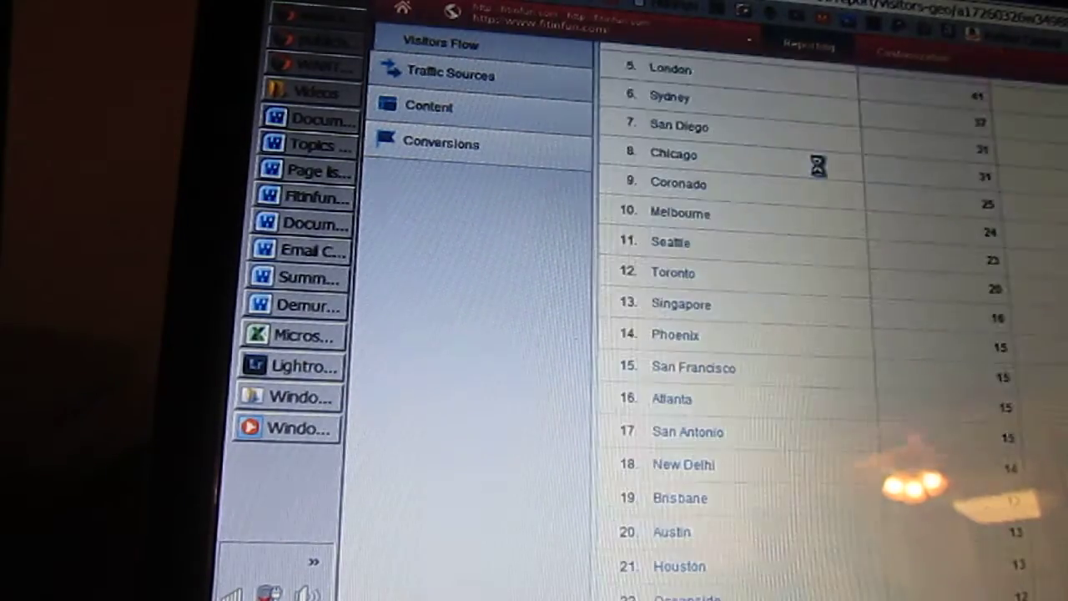
pyautogui.click(683, 182)
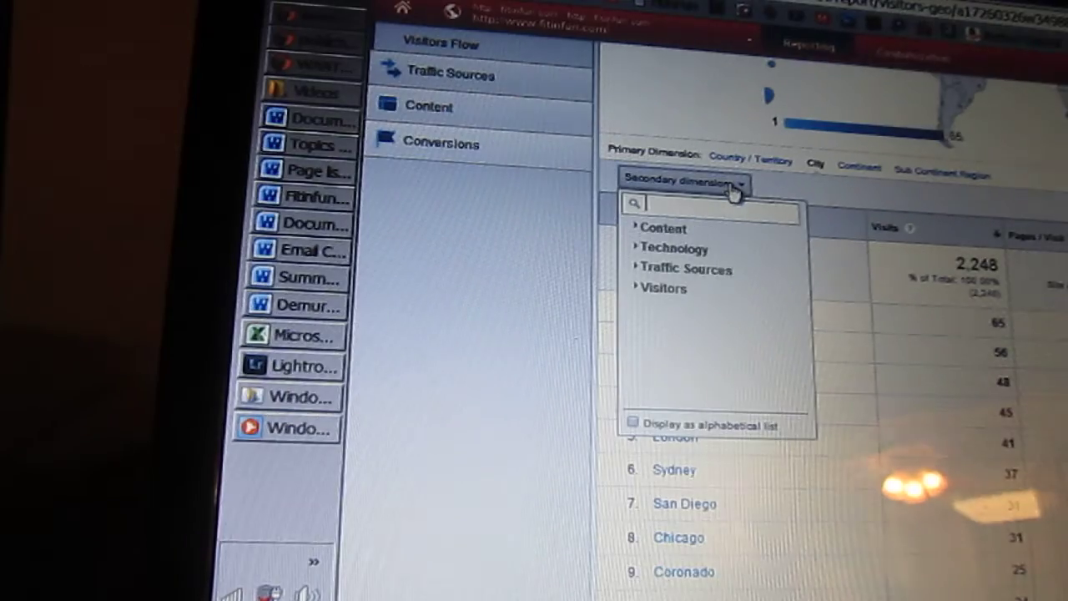
pyautogui.click(686, 269)
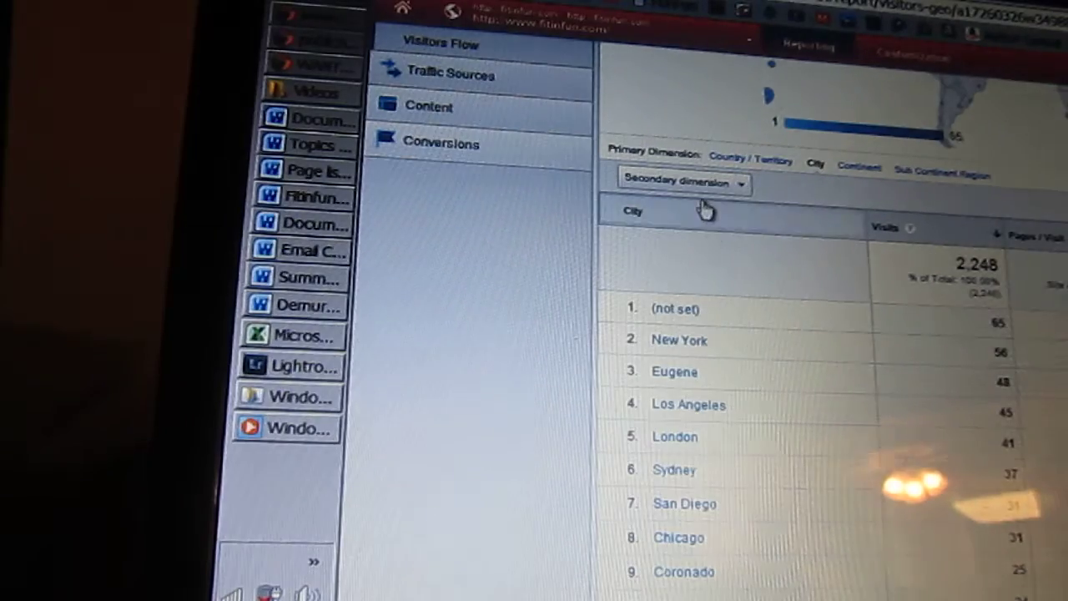
pyautogui.click(681, 182)
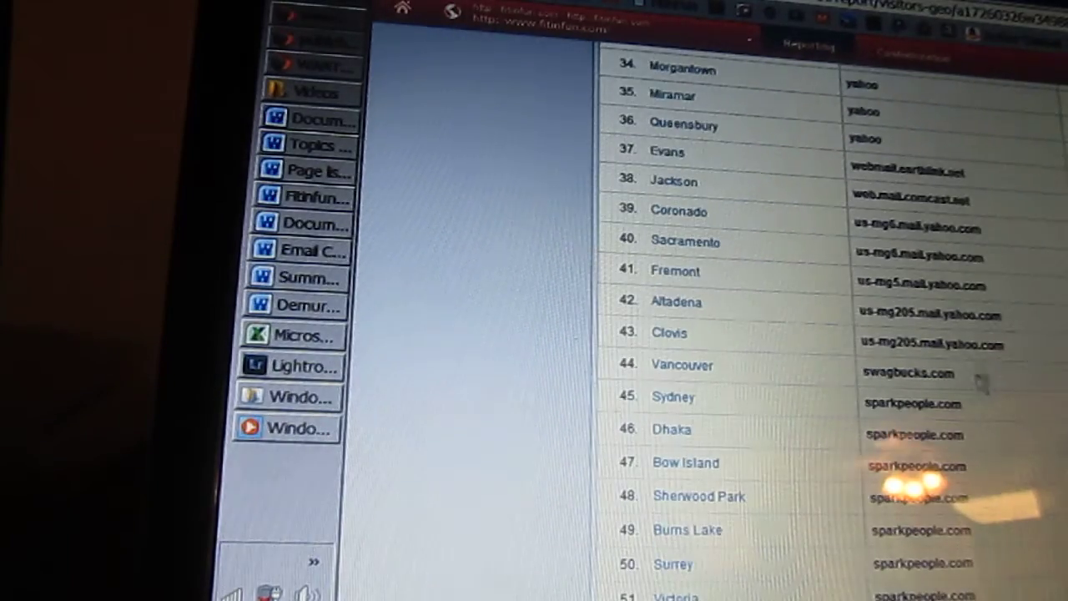
pyautogui.scroll(-3)
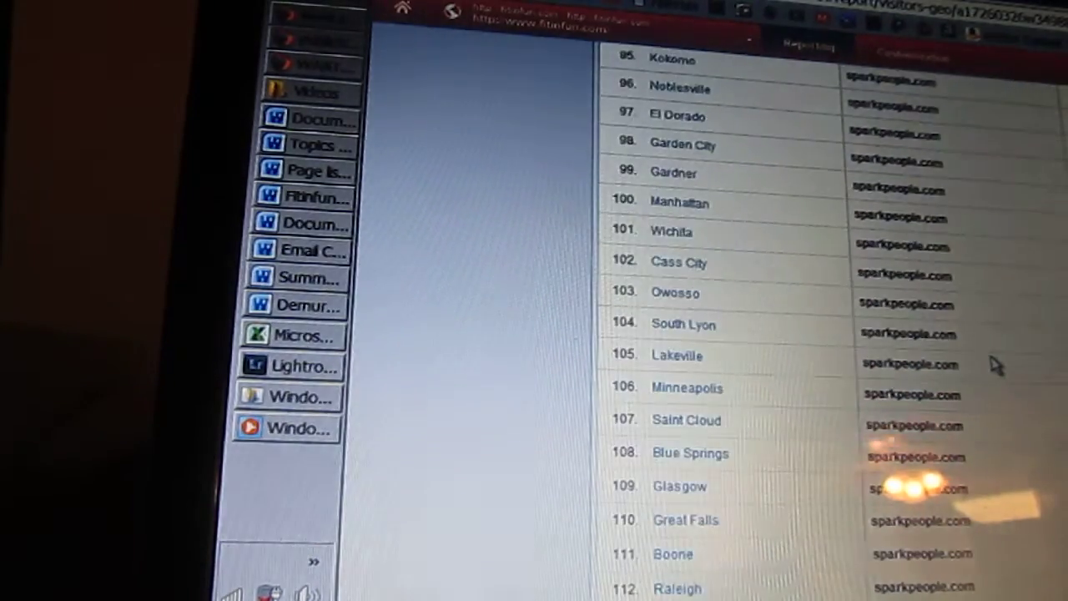
pyautogui.scroll(-3)
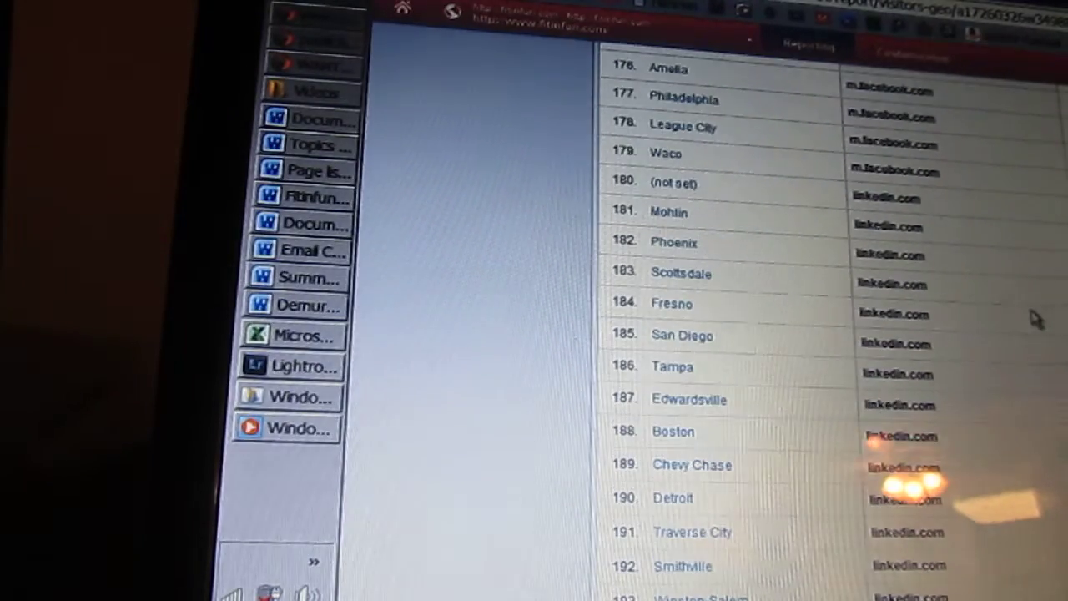
pyautogui.moveTo(982, 314)
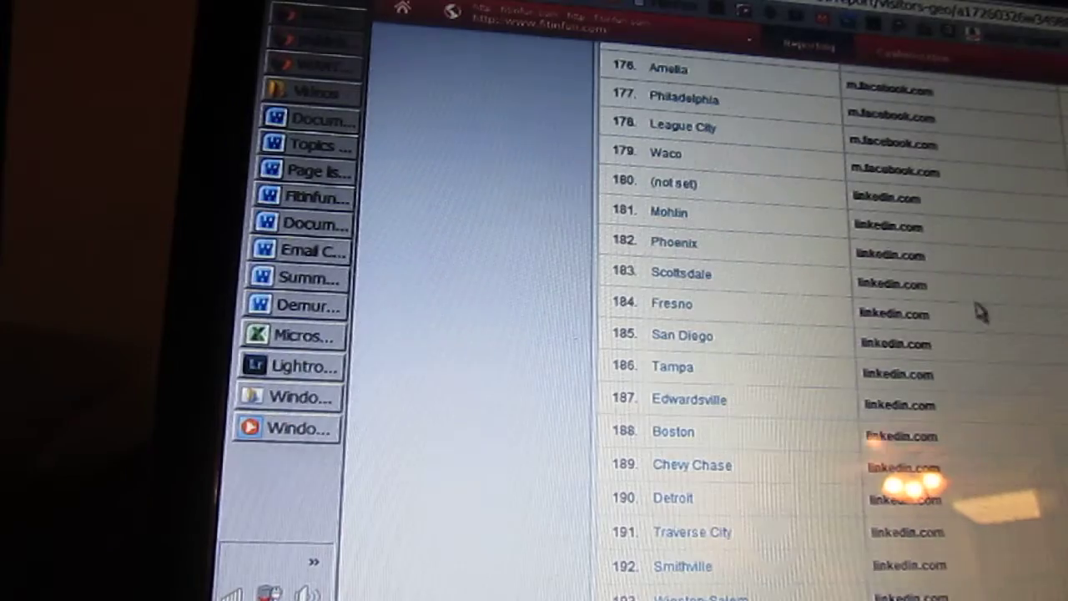
pyautogui.scroll(-3)
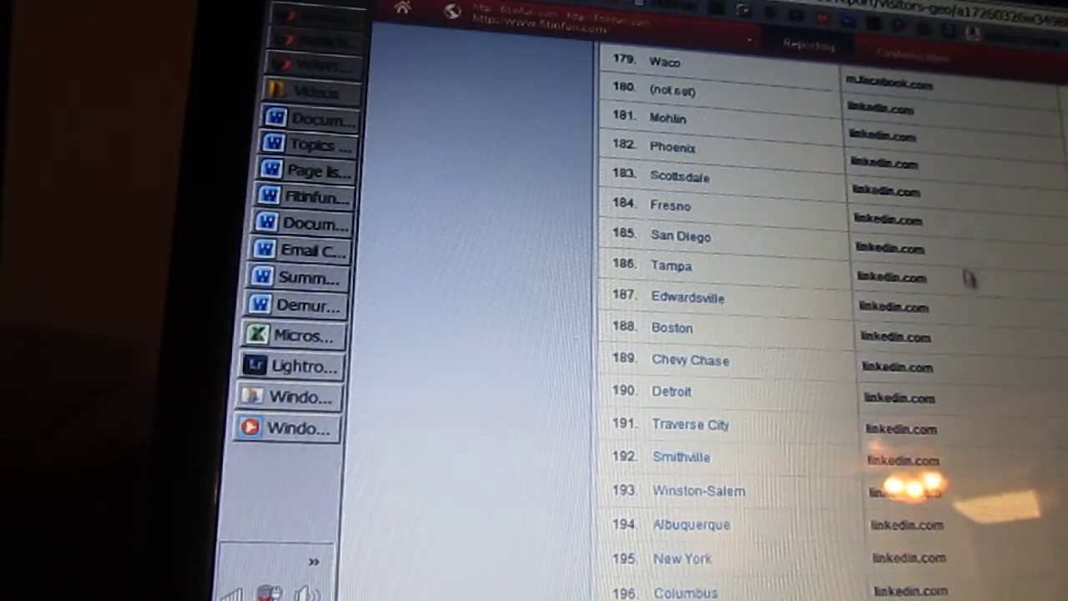
pyautogui.scroll(-3)
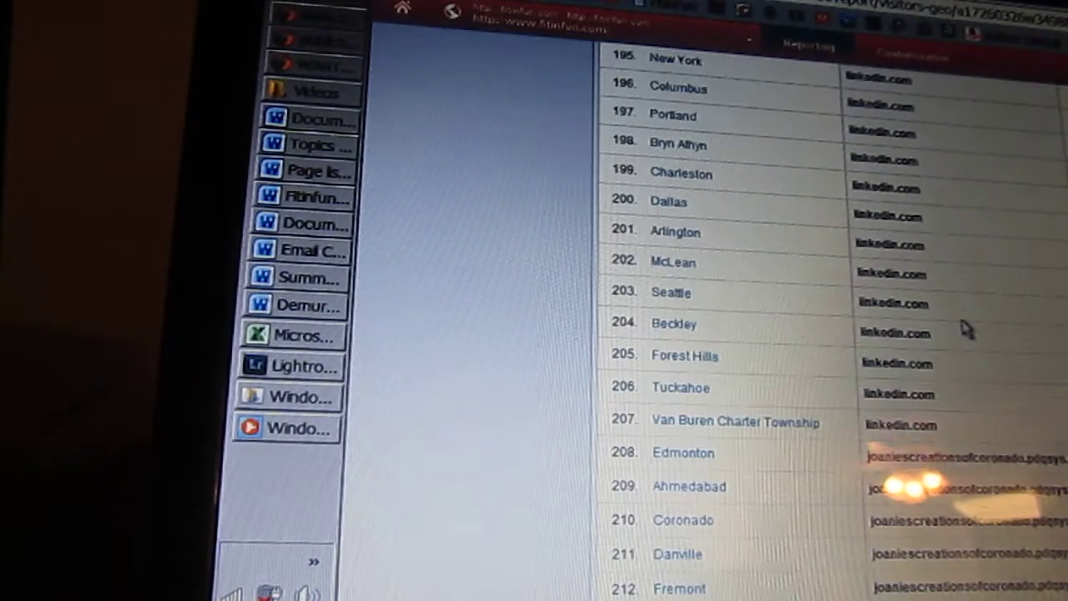
pyautogui.moveTo(958, 414)
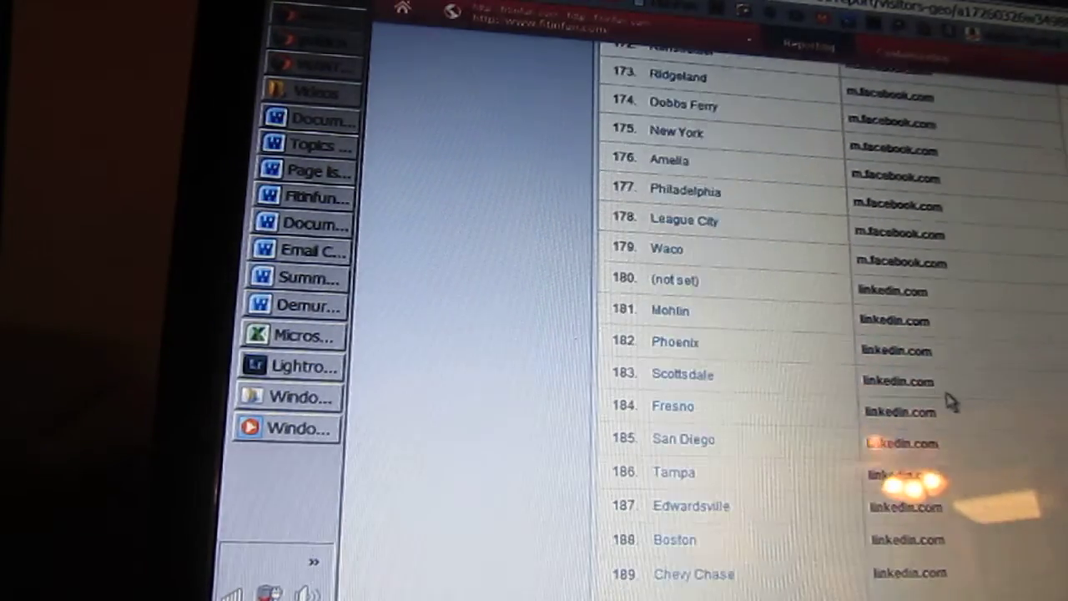
pyautogui.scroll(-3)
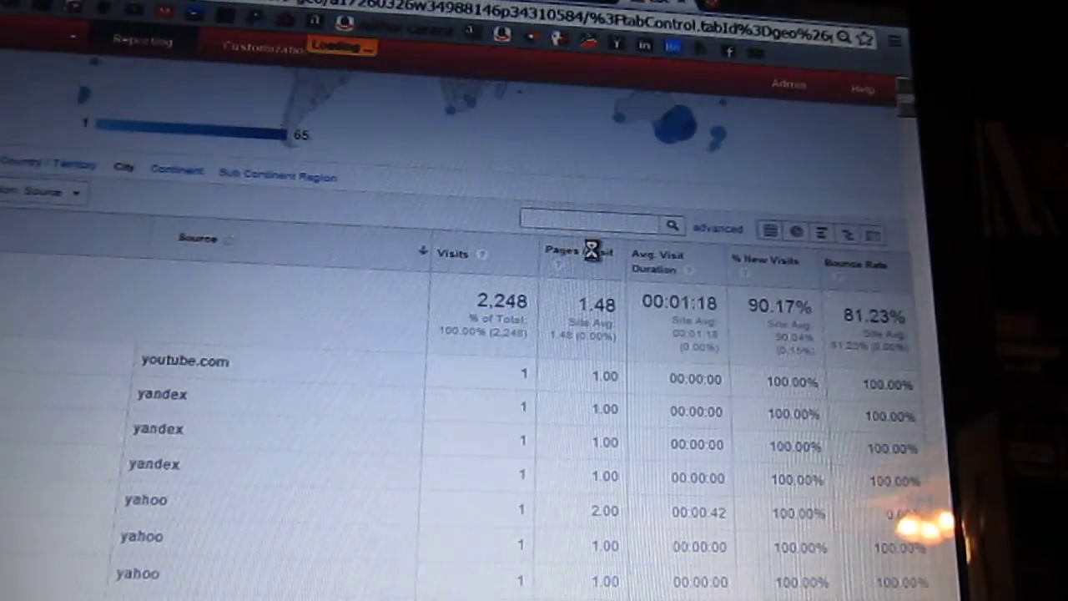
# Sort the city-and-source table by Pages / Visit, highest first, led by Geneva from google
pyautogui.click(571, 254)
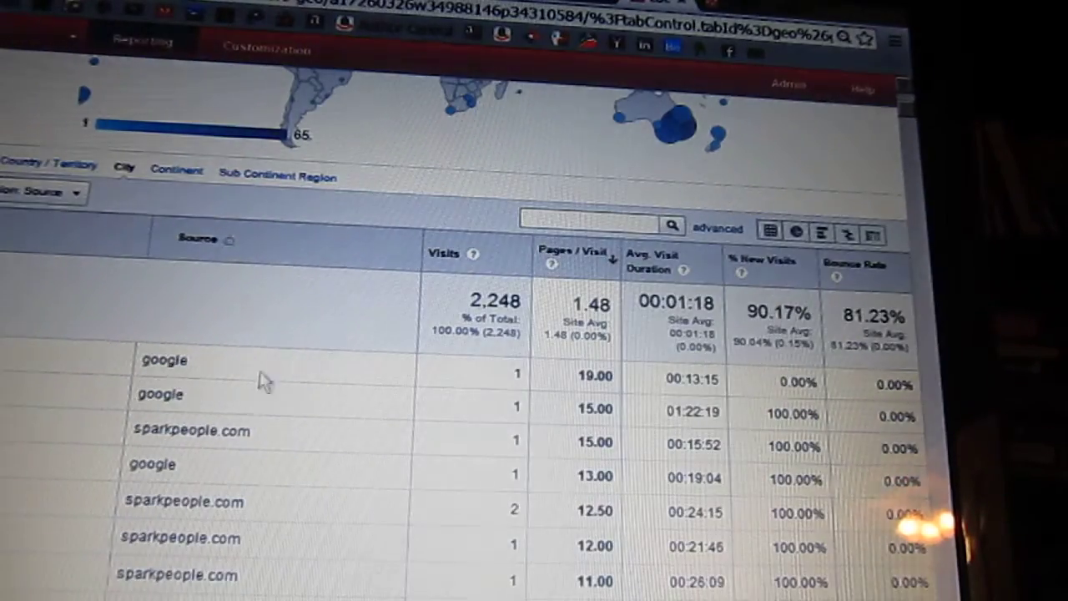
pyautogui.scroll(-3)
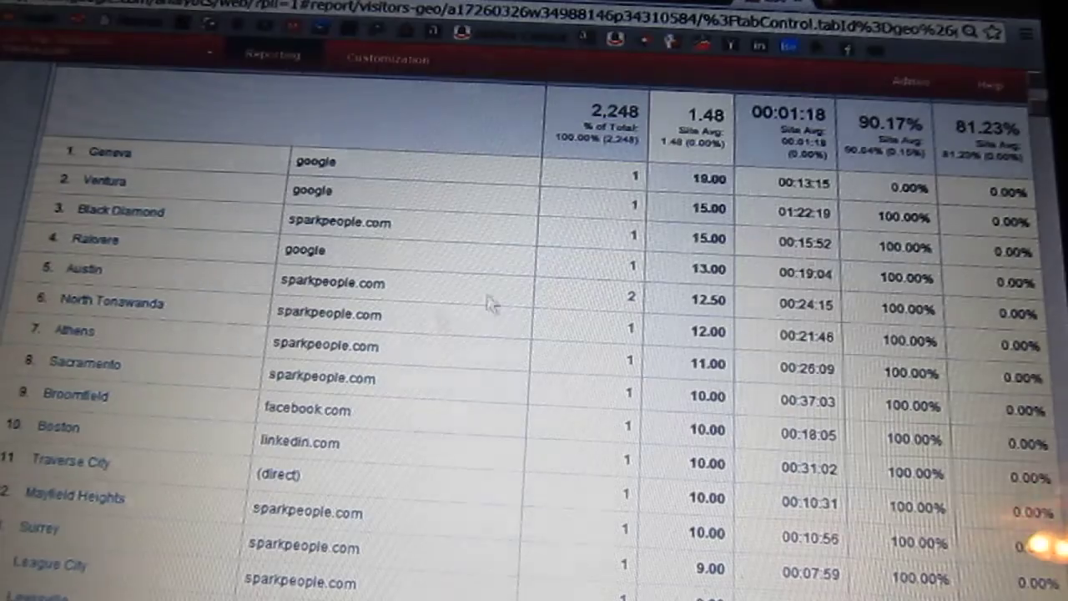
pyautogui.moveTo(698, 364)
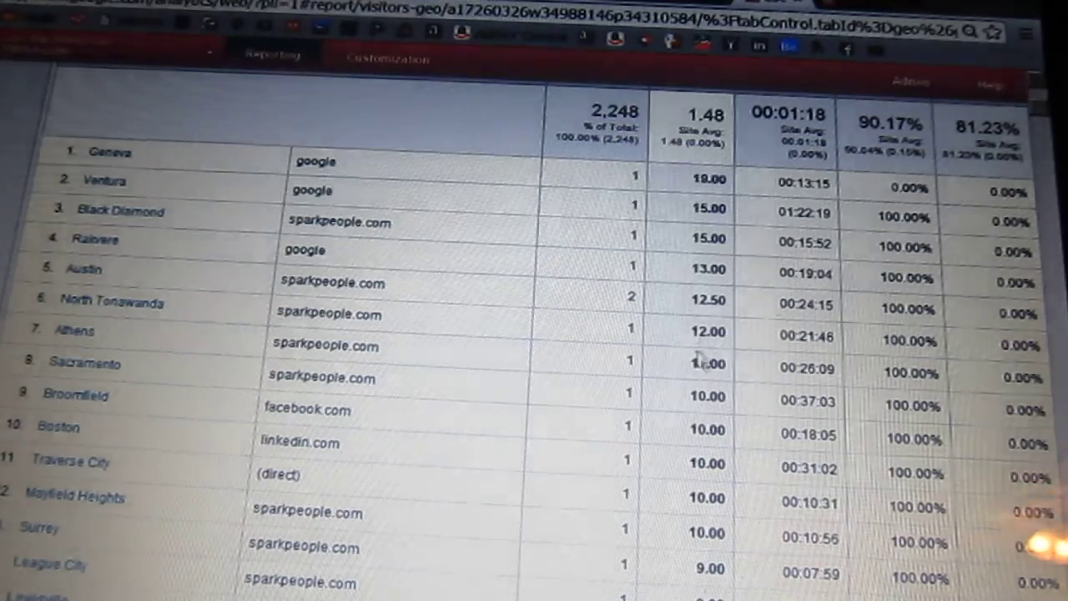
pyautogui.moveTo(681, 409)
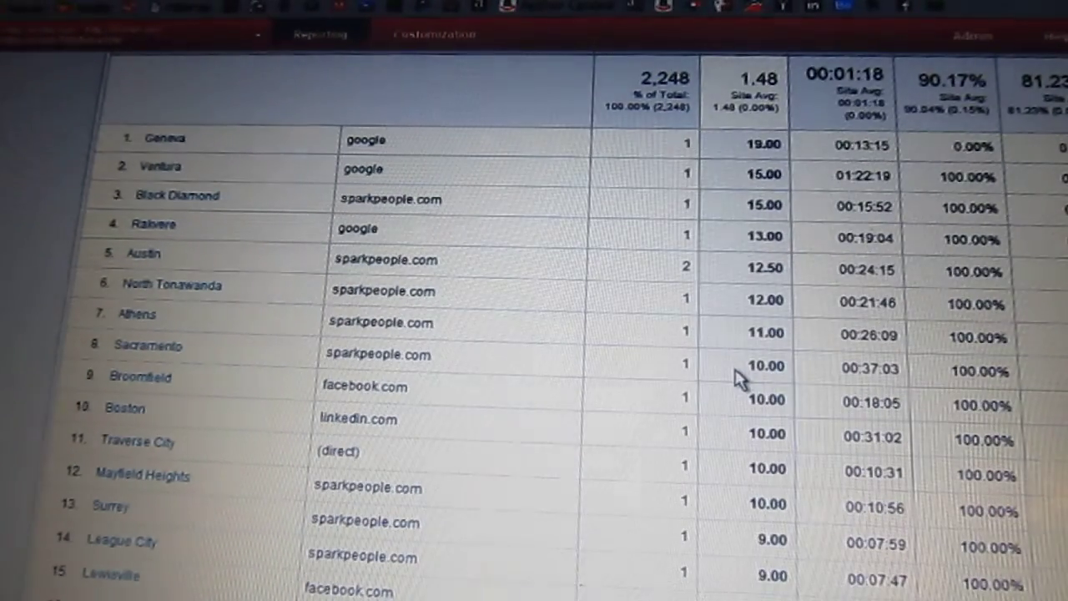
pyautogui.moveTo(637, 442)
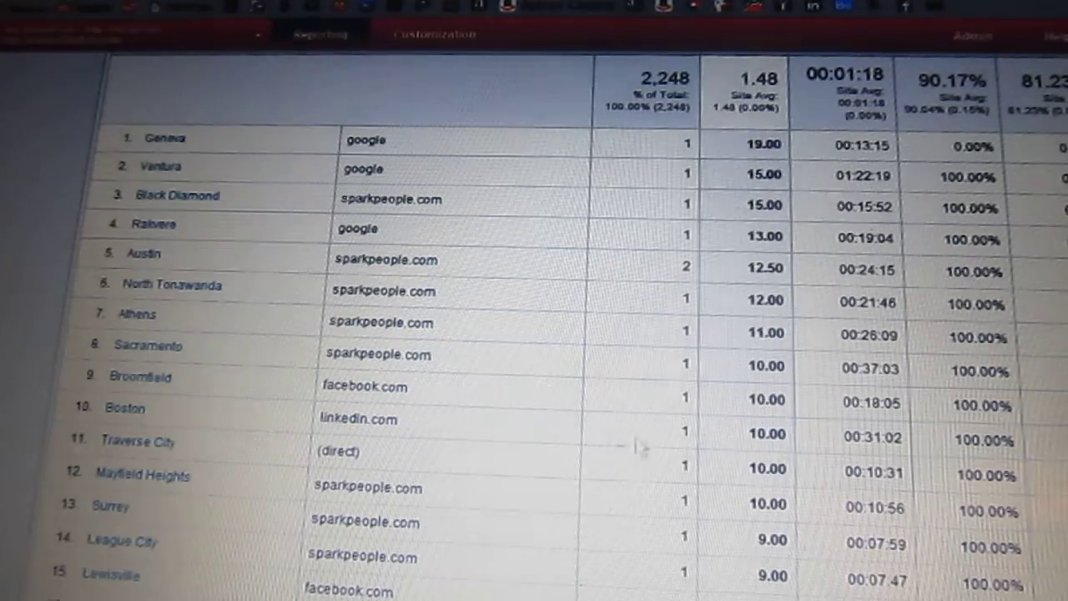
pyautogui.moveTo(782, 464)
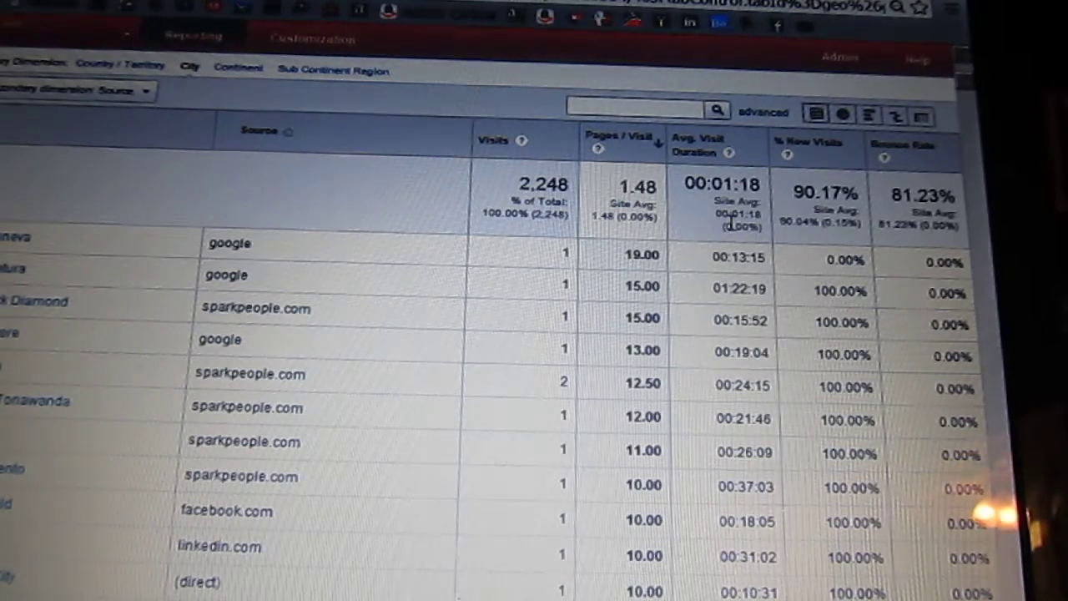
pyautogui.moveTo(754, 248)
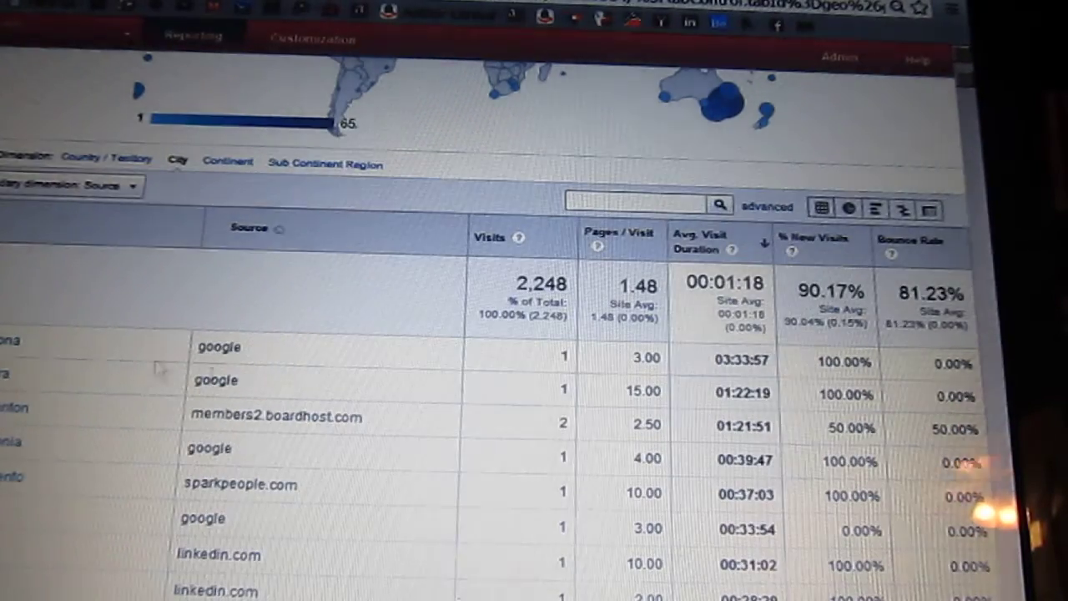
# View the table ranked by Avg. Visit Duration, longest first, topped by a 3:33:57 google visit
pyautogui.scroll(-3)
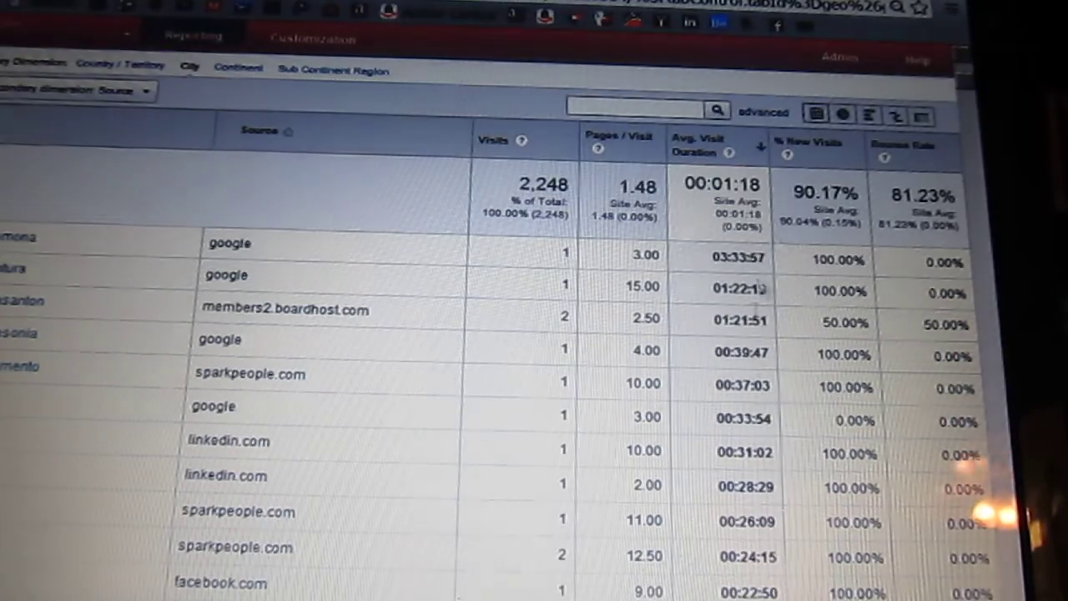